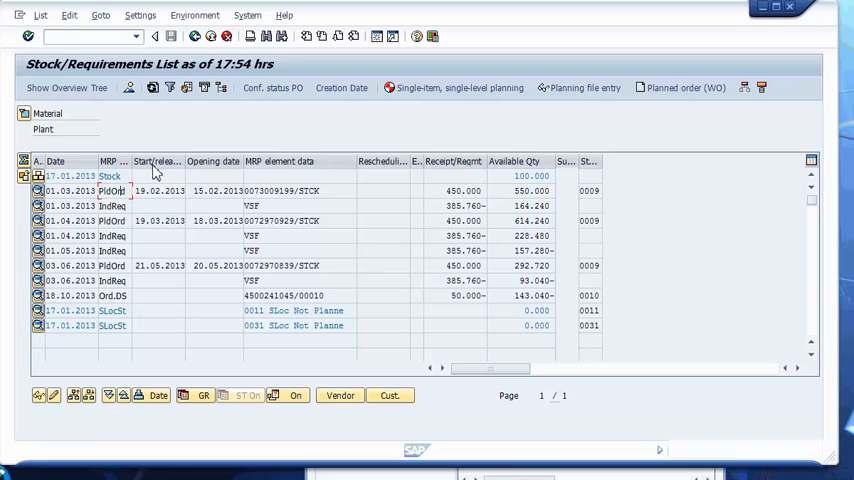
Step: Show the material's ATP quantities through the stock/requirements list's Environment menu
left_click(194, 15)
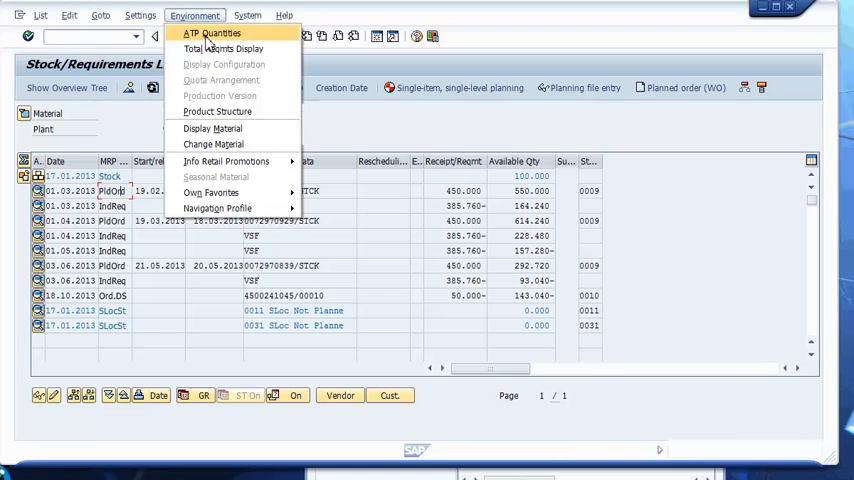
left_click(211, 33)
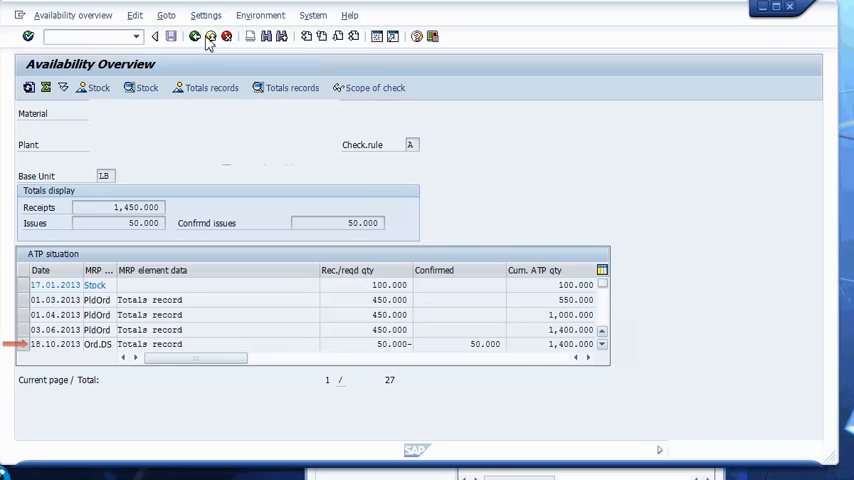
mouse_move(481, 357)
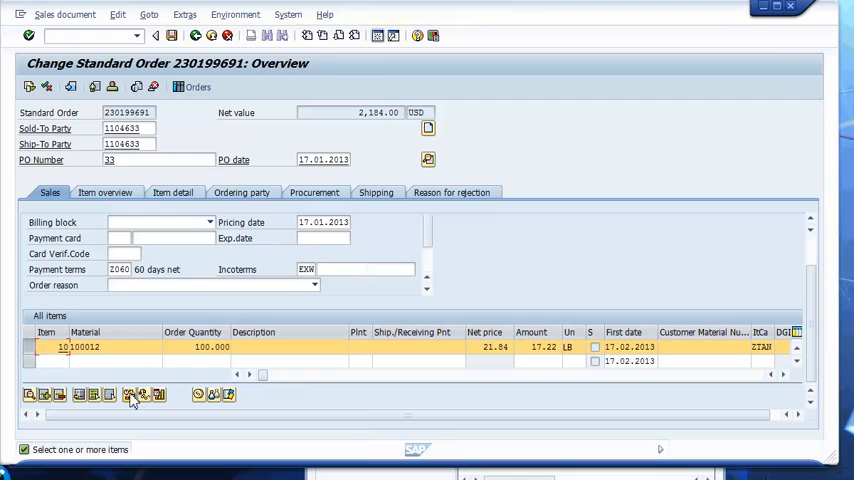
Step: Check item 10's availability and accept the 100 LB one-time delivery for 13.02.2013
left_click(128, 394)
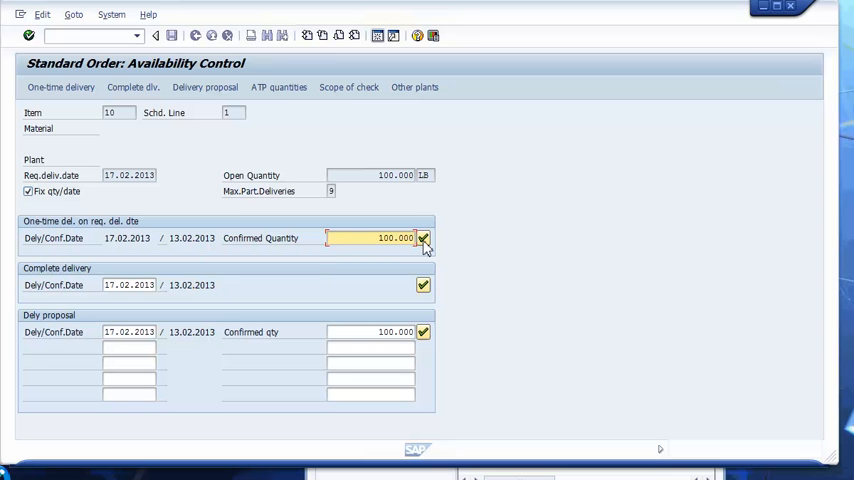
mouse_move(423, 238)
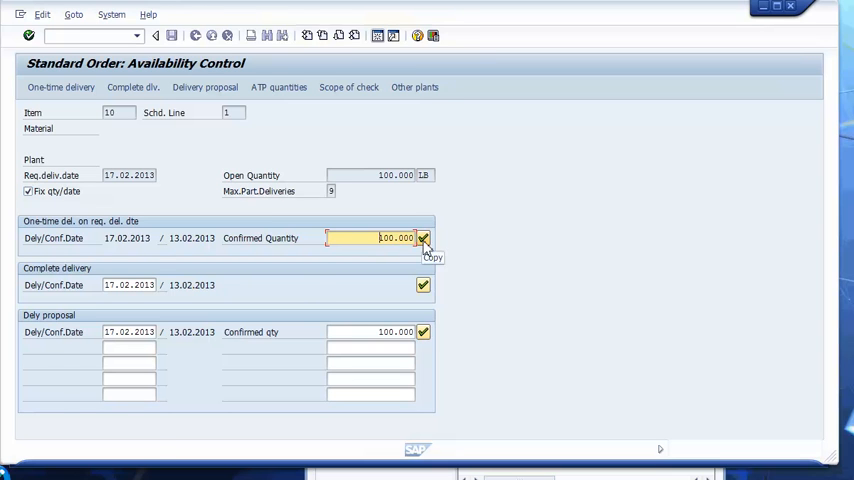
left_click(423, 238)
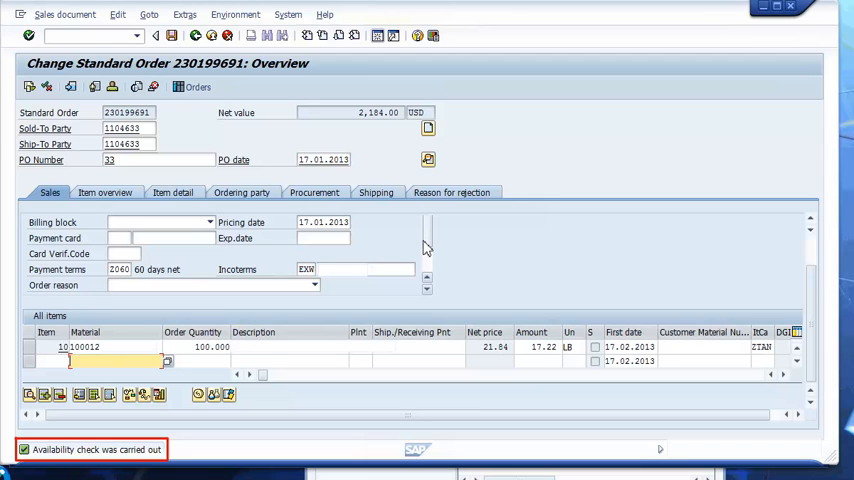
mouse_move(397, 247)
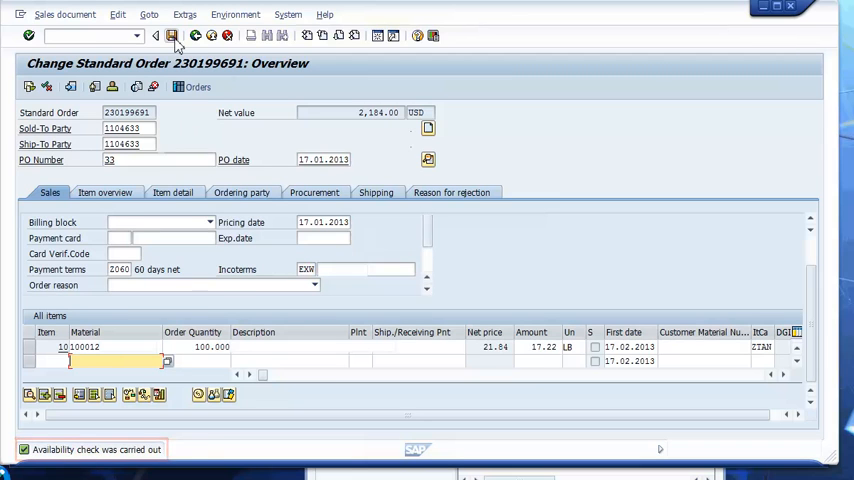
Step: Save order 230199691 and refresh the stock/requirements list to show its 100 LB demand
left_click(172, 36)
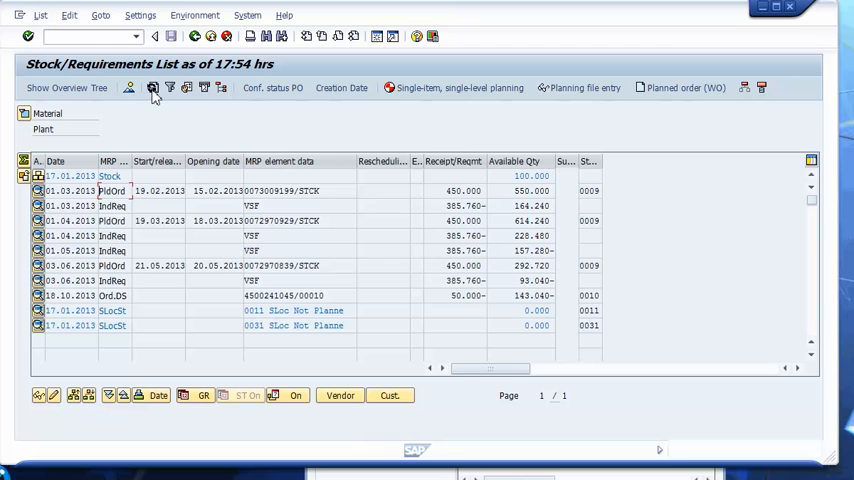
left_click(153, 89)
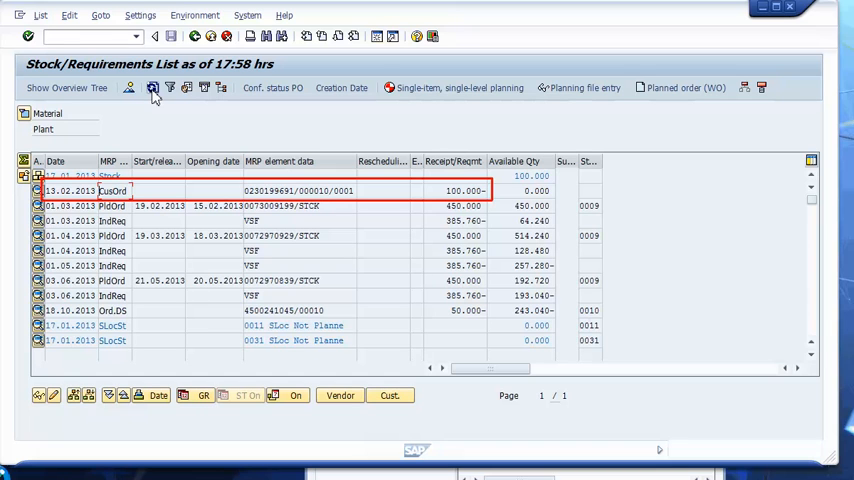
left_click(194, 15)
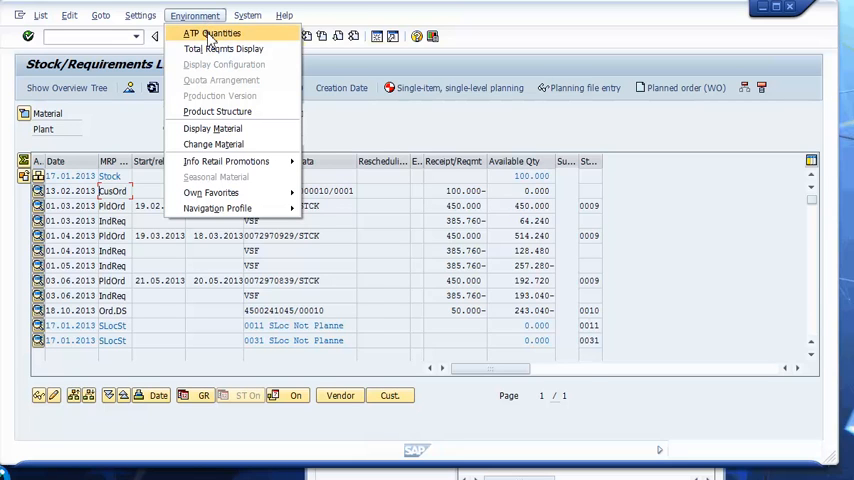
left_click(212, 33)
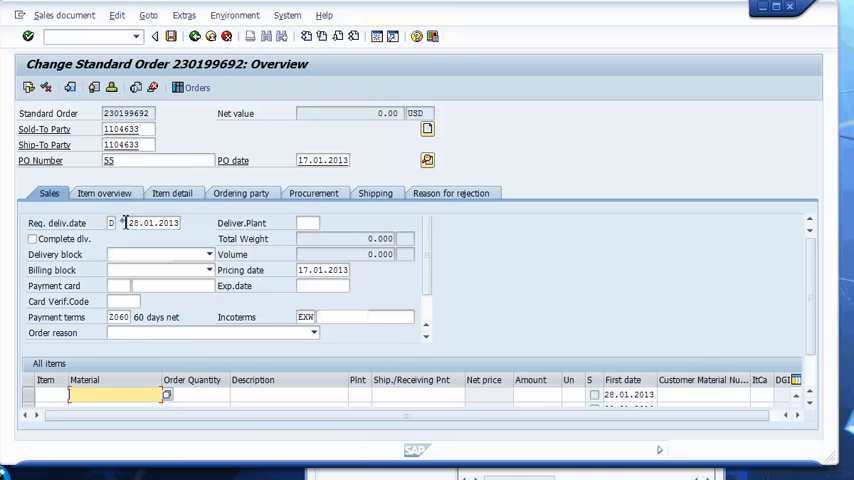
Step: Begin entering the material for item 10 of order 230199692
type("1")
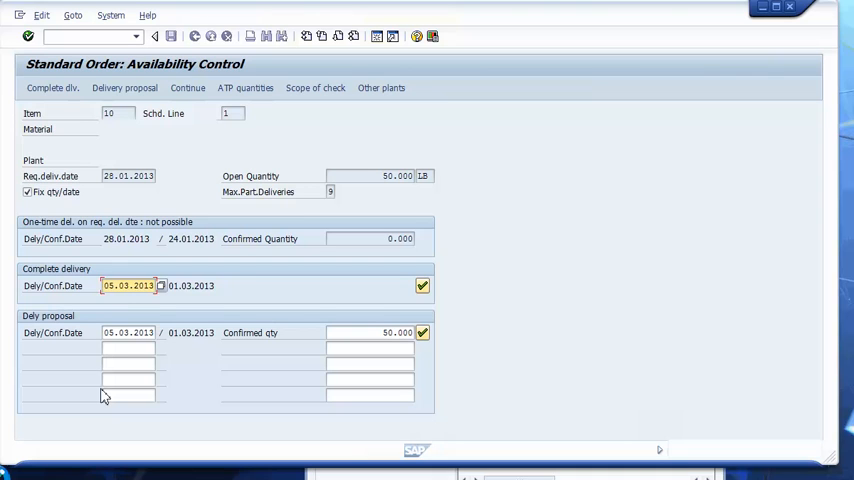
mouse_move(43, 330)
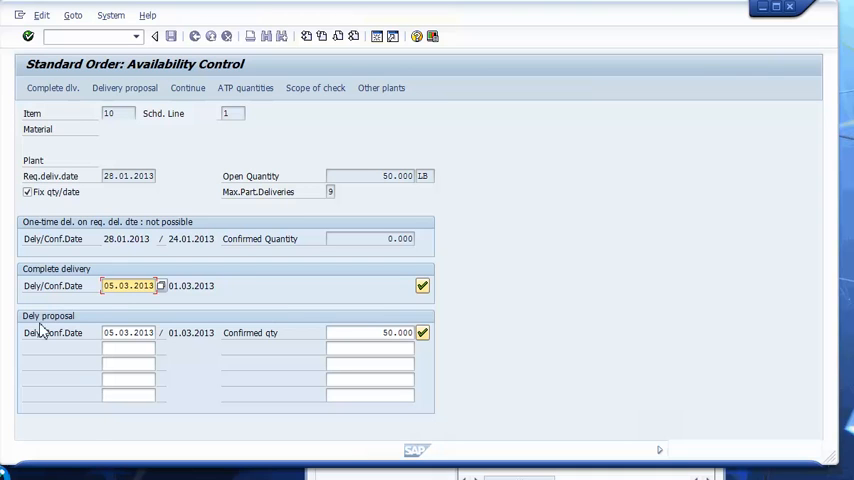
Step: Clear the Fix qty/date setting for item 10 of order 230199692
left_click(28, 192)
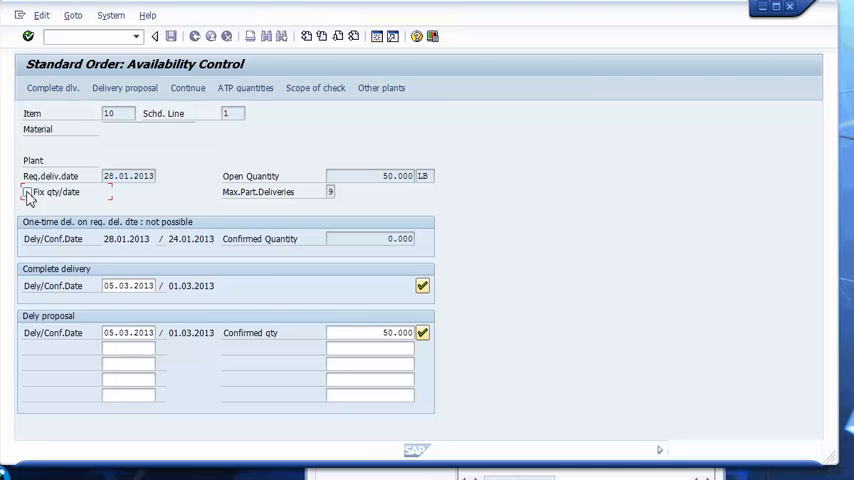
mouse_move(85, 195)
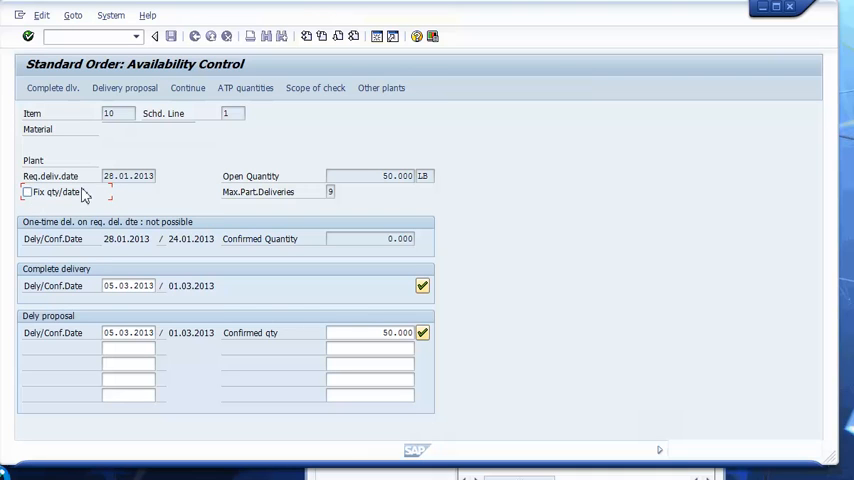
mouse_move(184, 146)
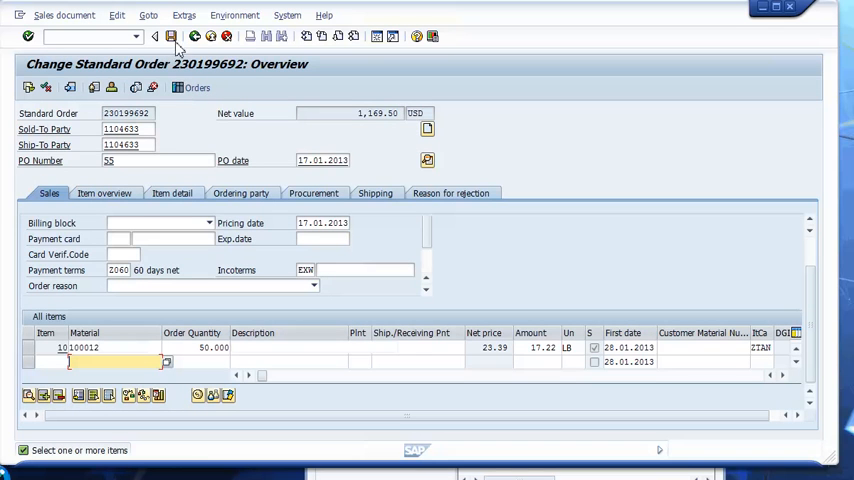
Step: Save order 230199692 with its 50 LB item of material 100012
left_click(171, 37)
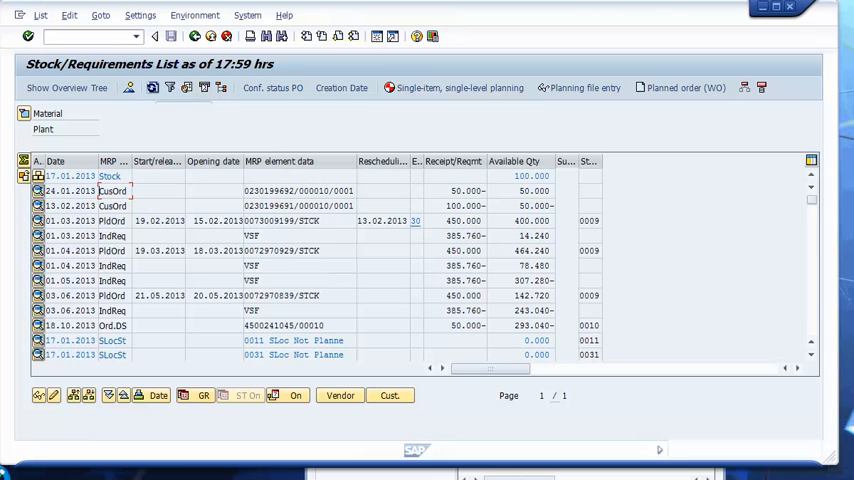
Step: Launch single-item, single-level planning for the material from MD04
left_click(194, 15)
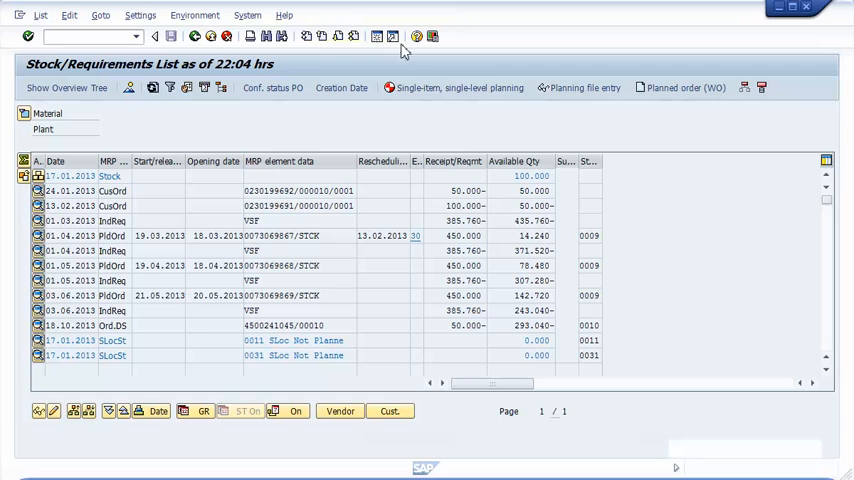
left_click(454, 87)
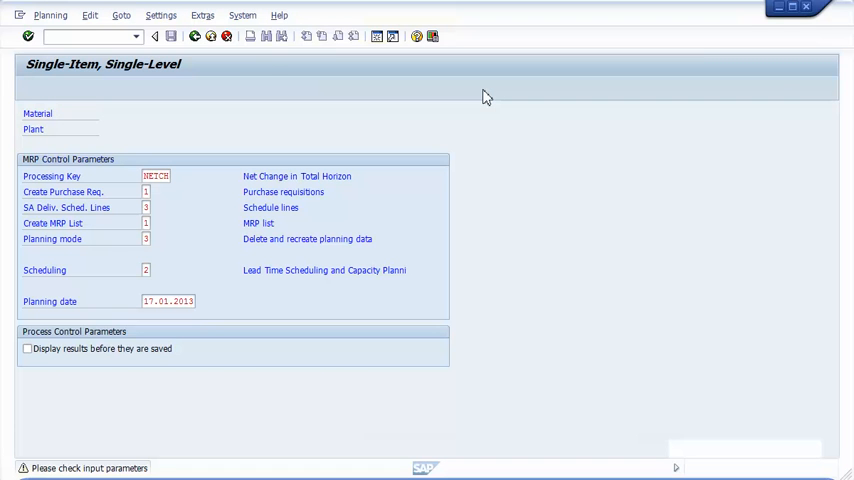
Step: Run net-change planning with the existing MRP parameters, producing the 450 planned order
key("Enter")
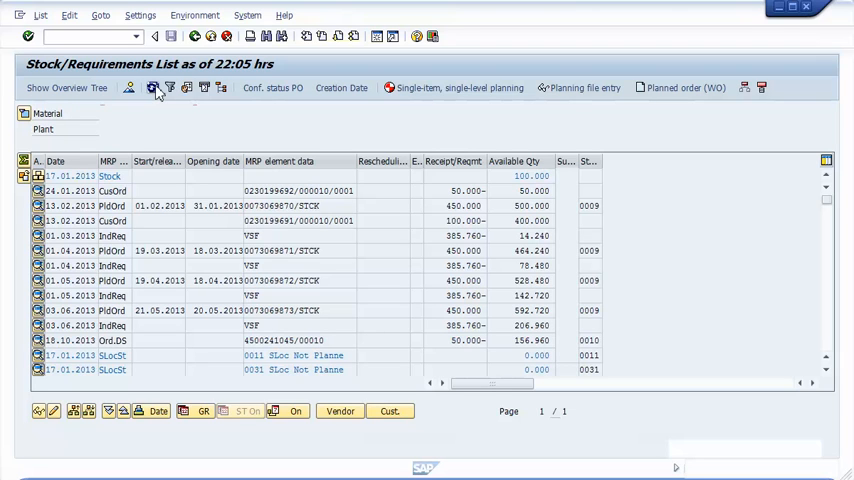
left_click(194, 15)
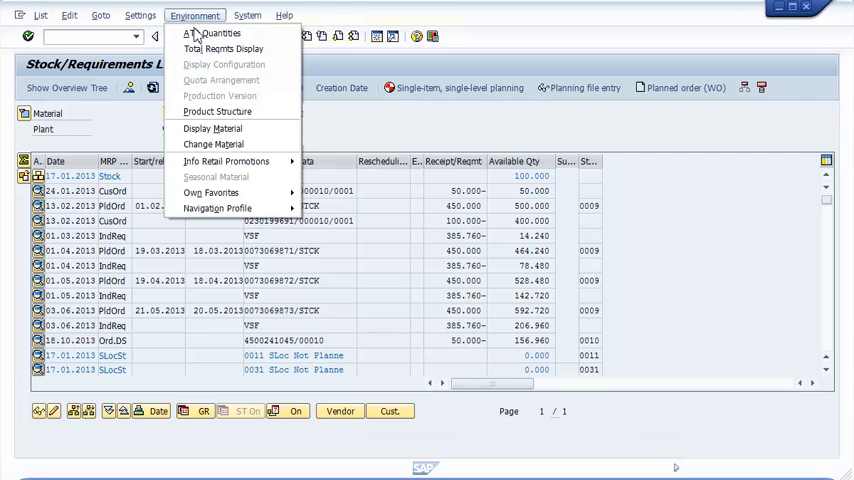
Step: Open the ATP overview showing 1,900 receipts, 200 issues and 150 confirmed issues
left_click(213, 33)
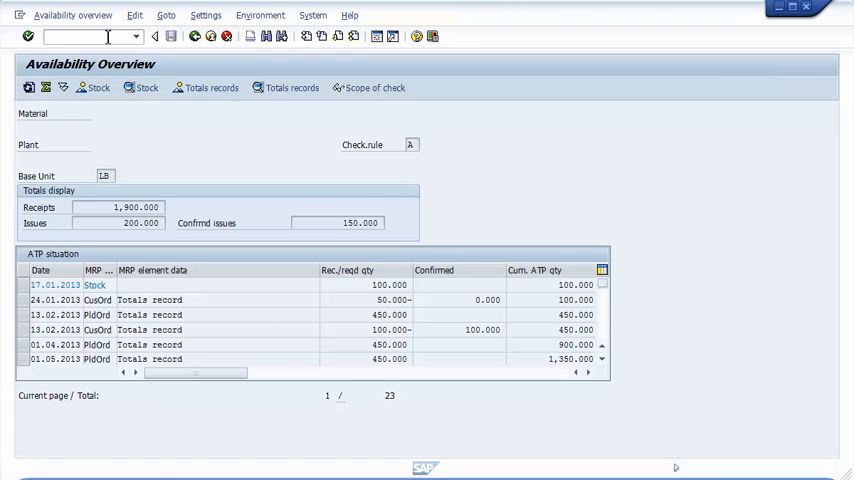
Step: Start backorder processing with /nCO06 and edit order 230199692's confirmation
type("/nCO06")
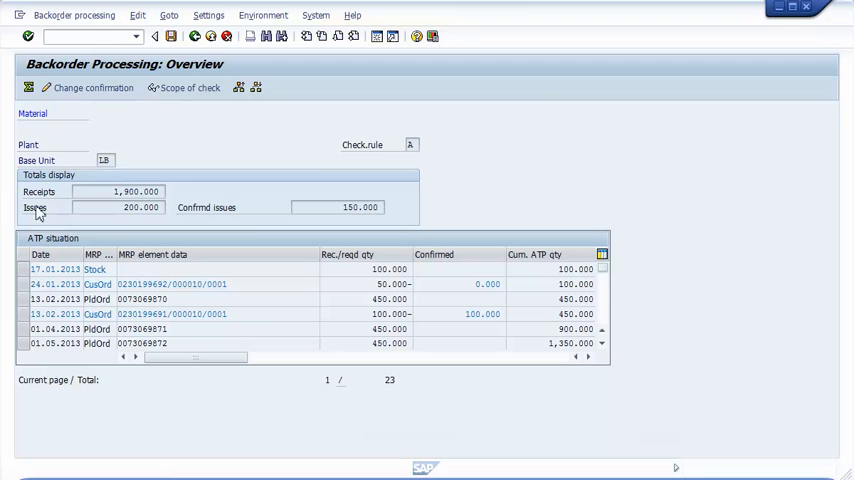
left_click(25, 283)
type("50")
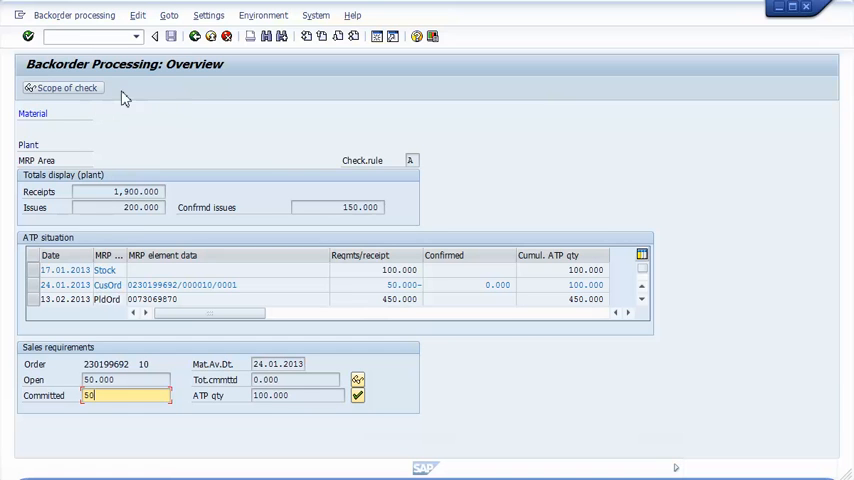
mouse_move(362, 361)
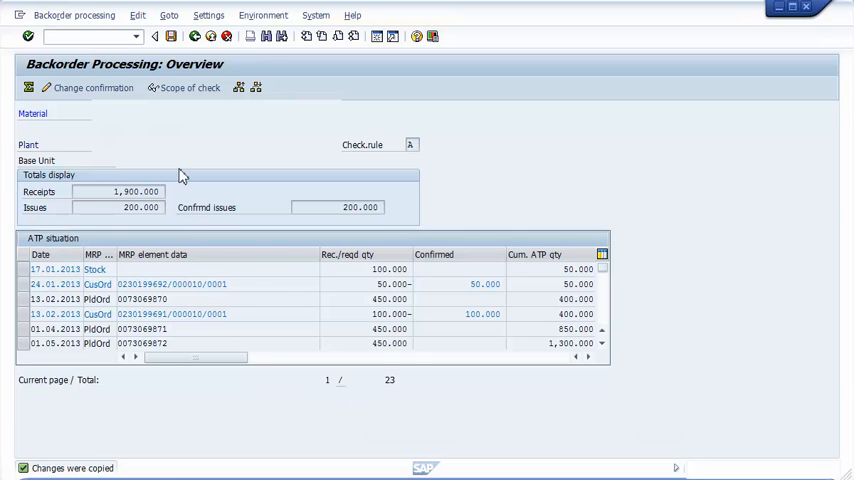
Step: Save the 50 LB backorder confirmation and open order 230199692 in VA02
left_click(194, 36)
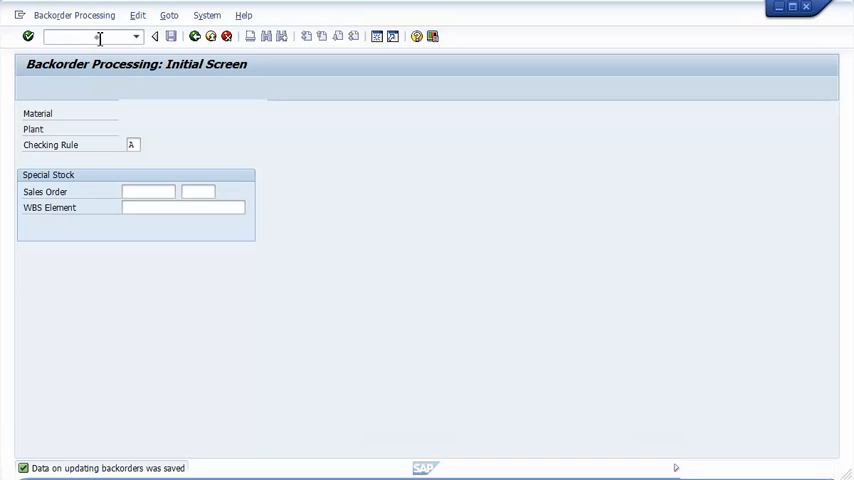
type("/nVA02")
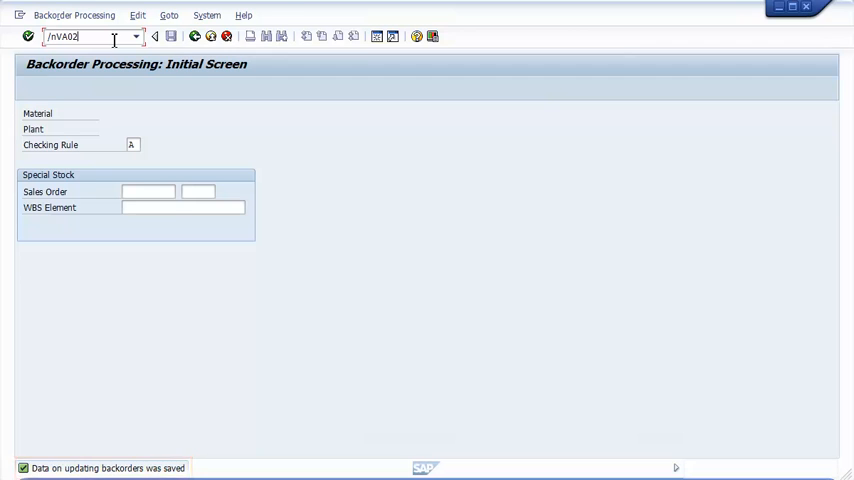
key("Enter")
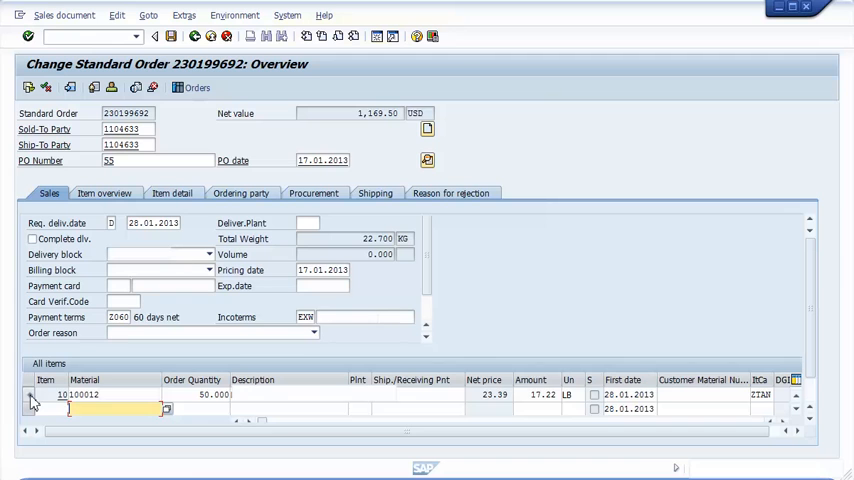
Step: Check item 10's availability and fix 50 LB confirmed for 24.01.2013
left_click(30, 394)
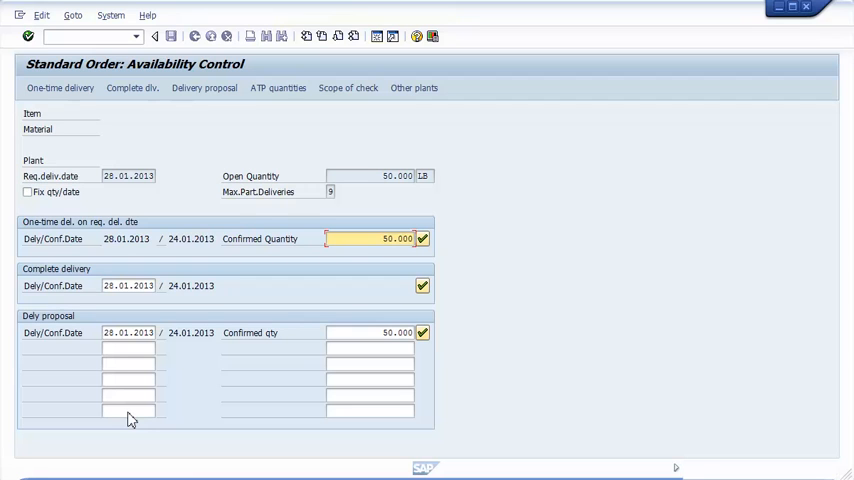
mouse_move(74, 392)
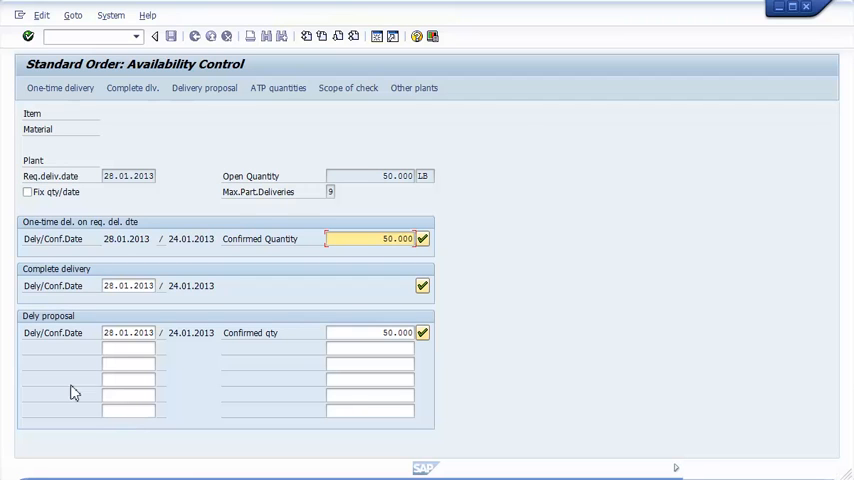
mouse_move(31, 201)
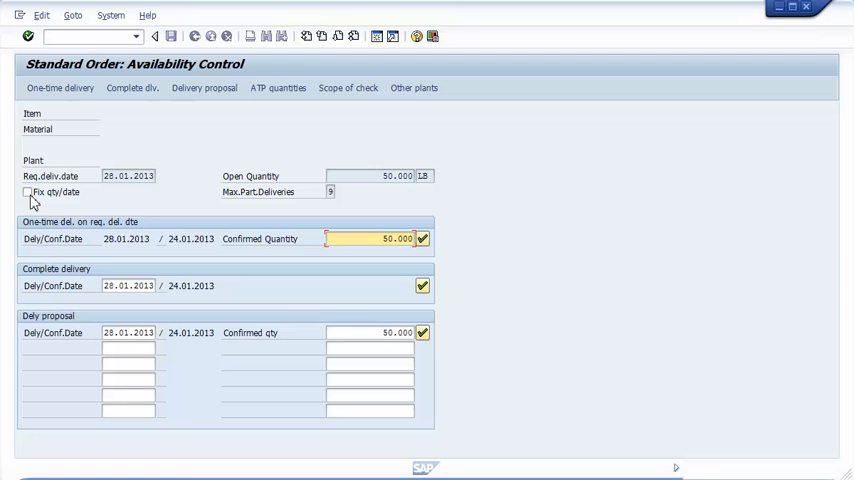
left_click(27, 191)
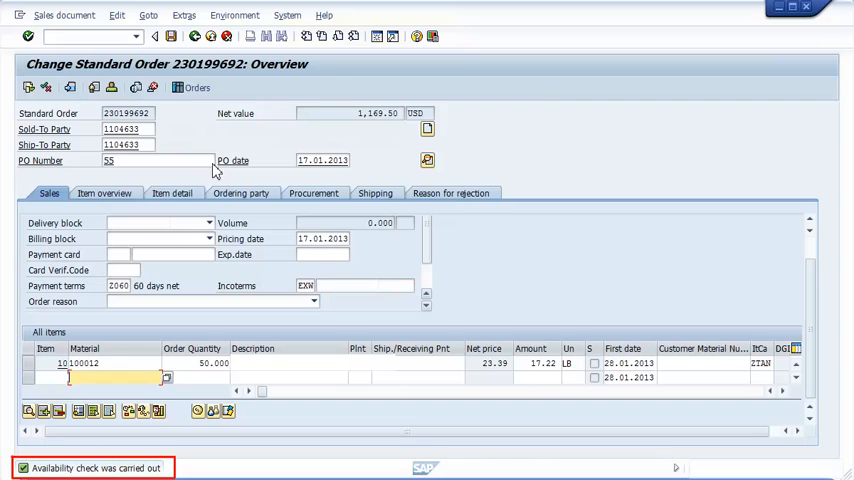
Step: Save standard order 230199692 and go back to the SAP Easy Access menu
left_click(167, 36)
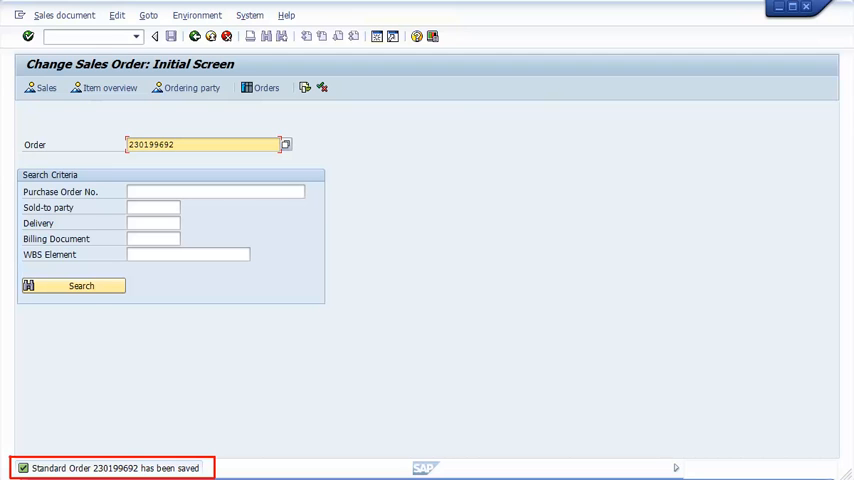
left_click(155, 36)
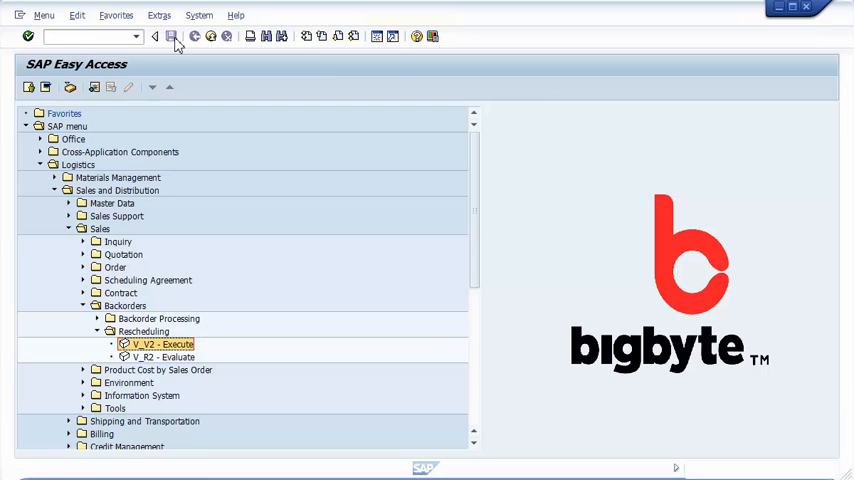
mouse_move(180, 185)
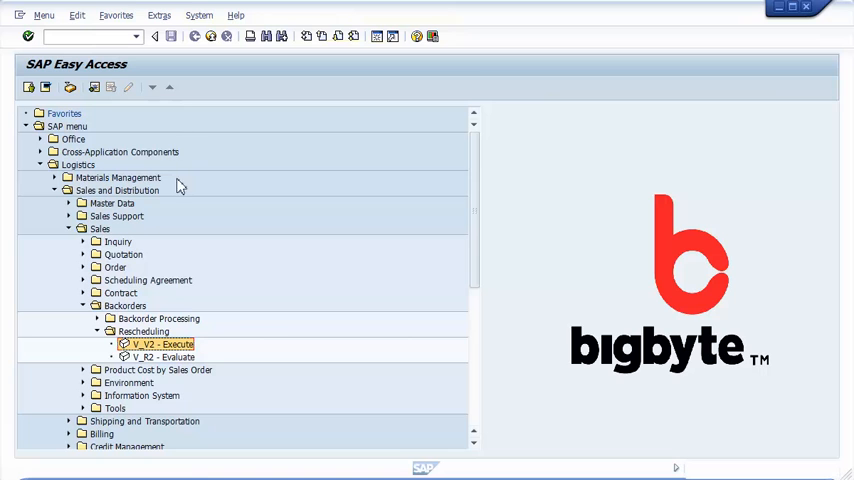
Step: Open V_V2 rescheduling for material 100059, plant 300, including stock transfer documents
double_click(160, 344)
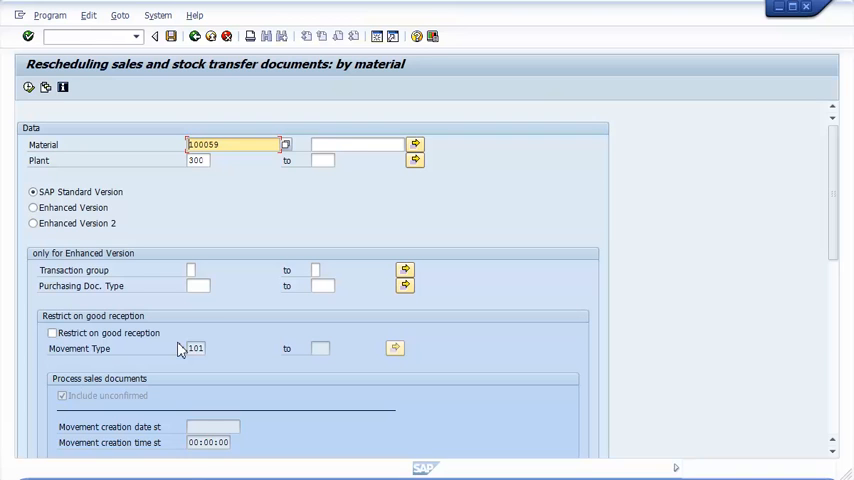
mouse_move(702, 307)
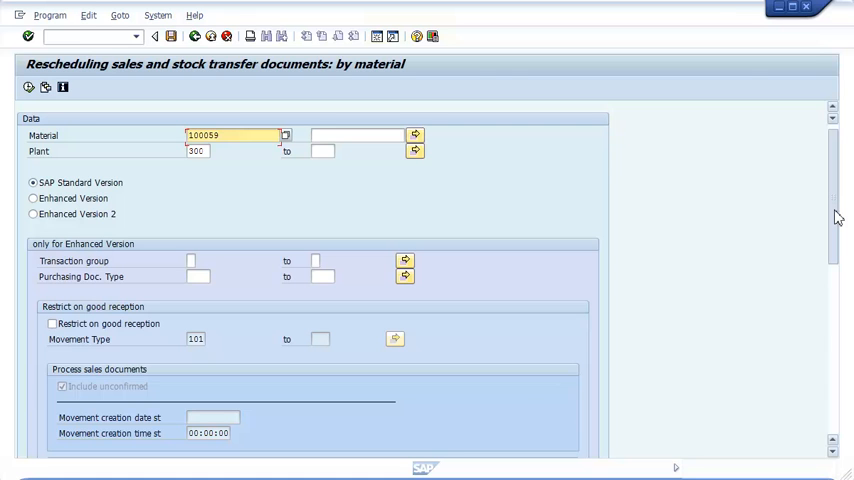
scroll("down", 3)
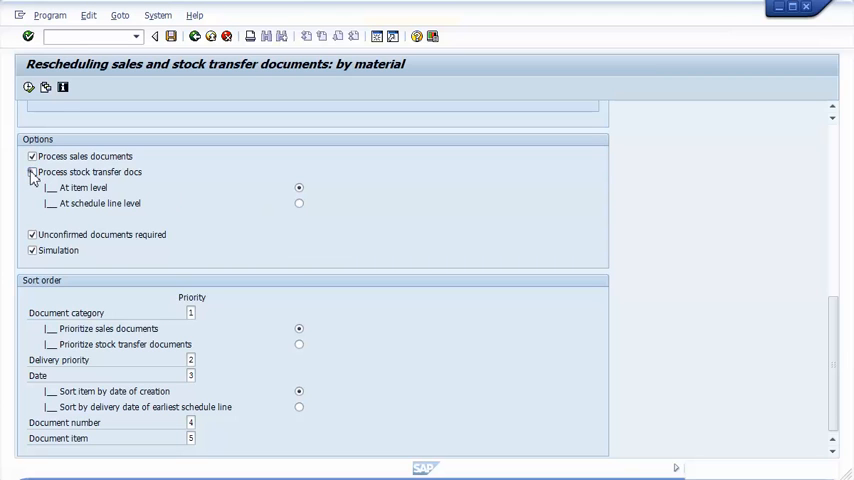
left_click(32, 172)
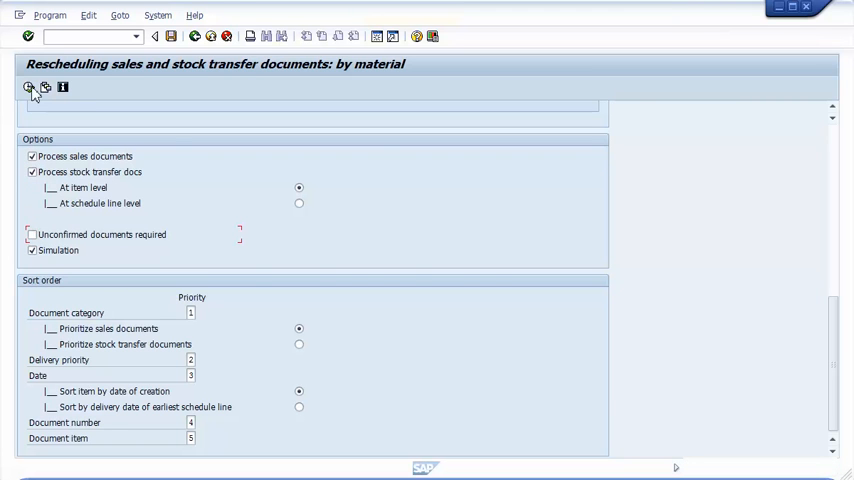
Step: Execute the simulated rescheduling and review documents with new 21.03.2013 dates
left_click(28, 87)
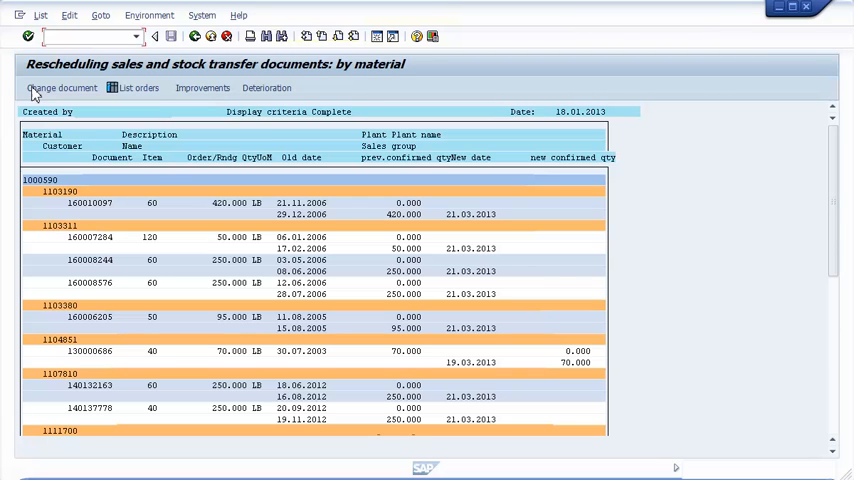
mouse_move(607, 117)
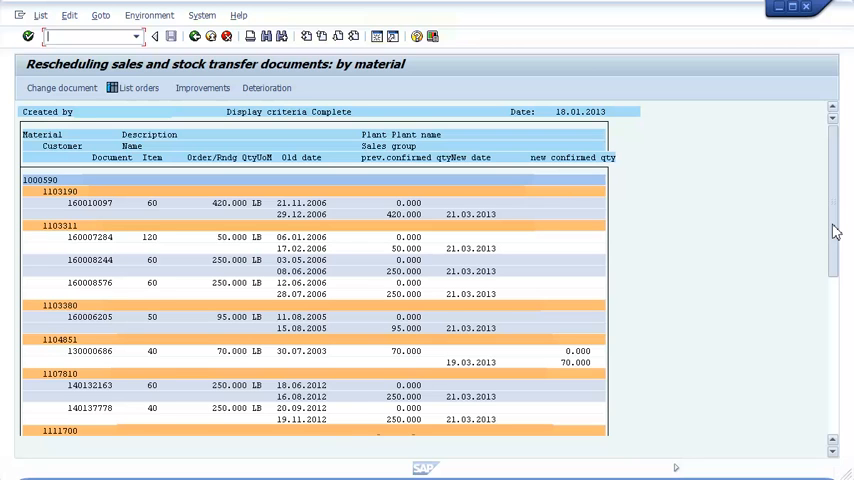
scroll("down", 3)
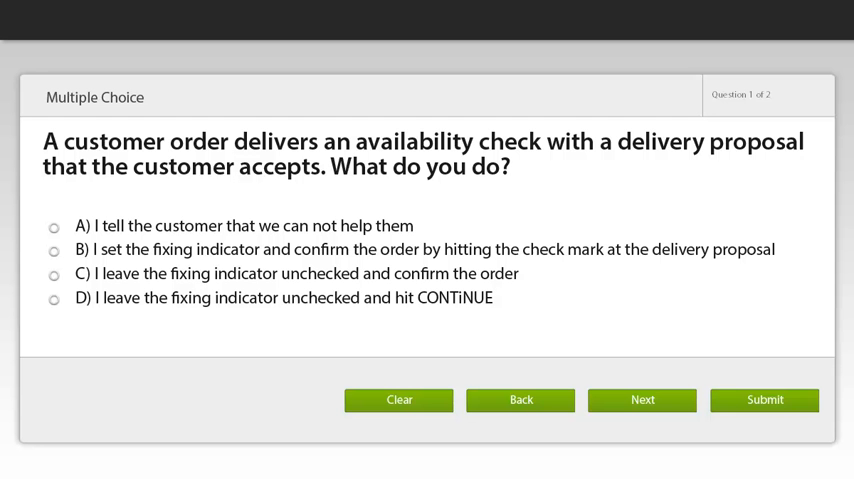
Step: Advance past question 1 and submit question 2, reaching a 0/2 result
left_click(642, 399)
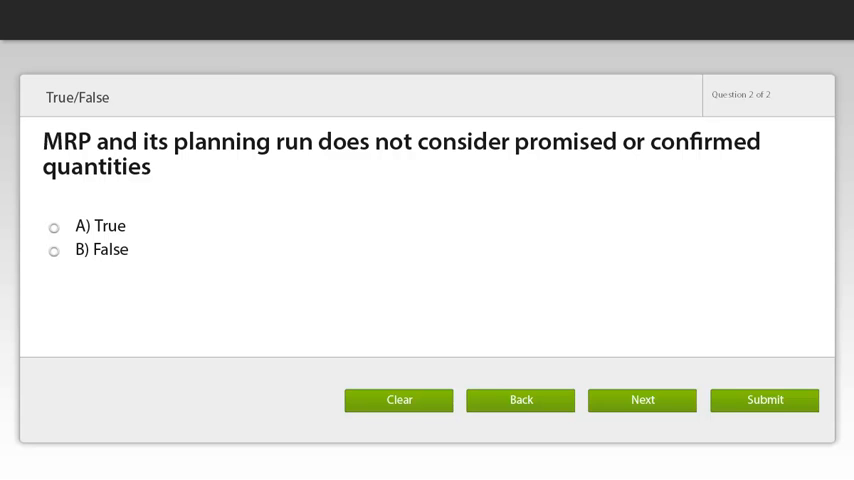
left_click(764, 399)
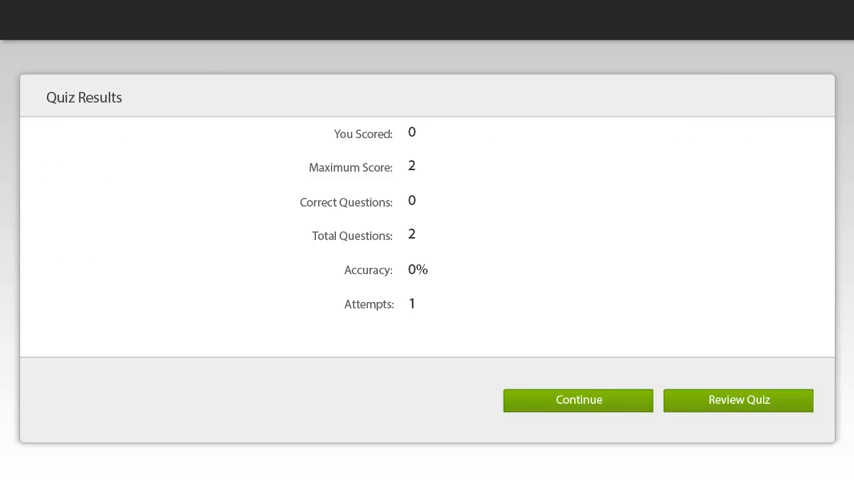